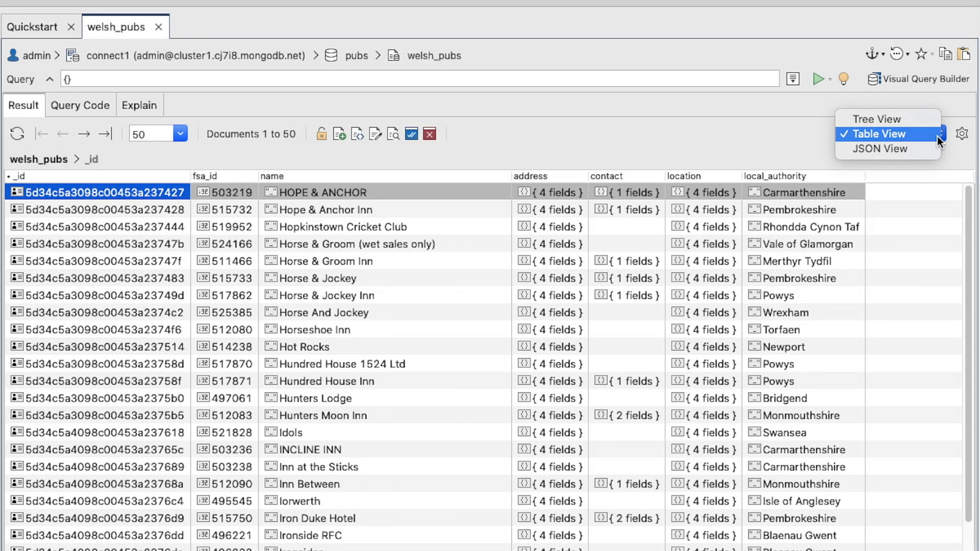
mouse_move(931, 136)
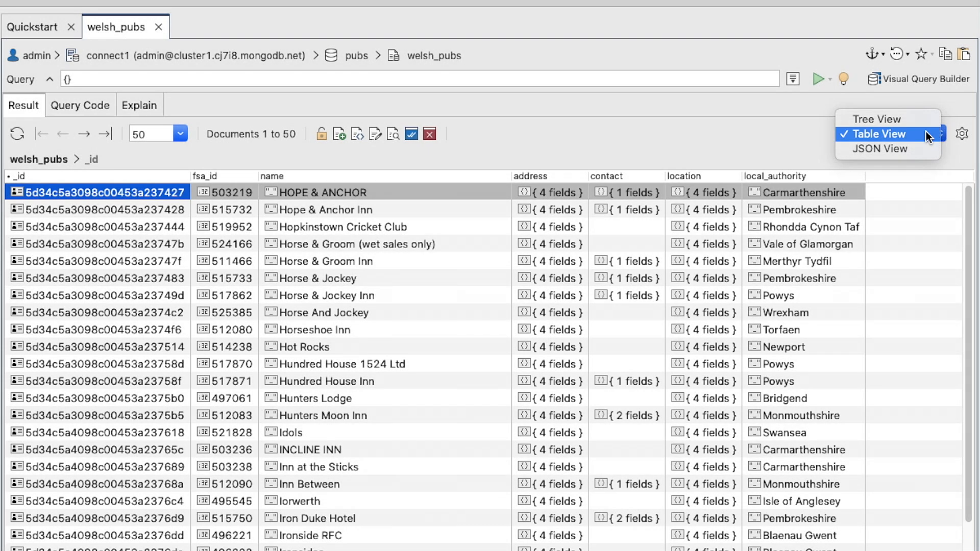
- Keep table view, enable auto-expanding the first tree-view document, and review Appearance type colours
click(880, 134)
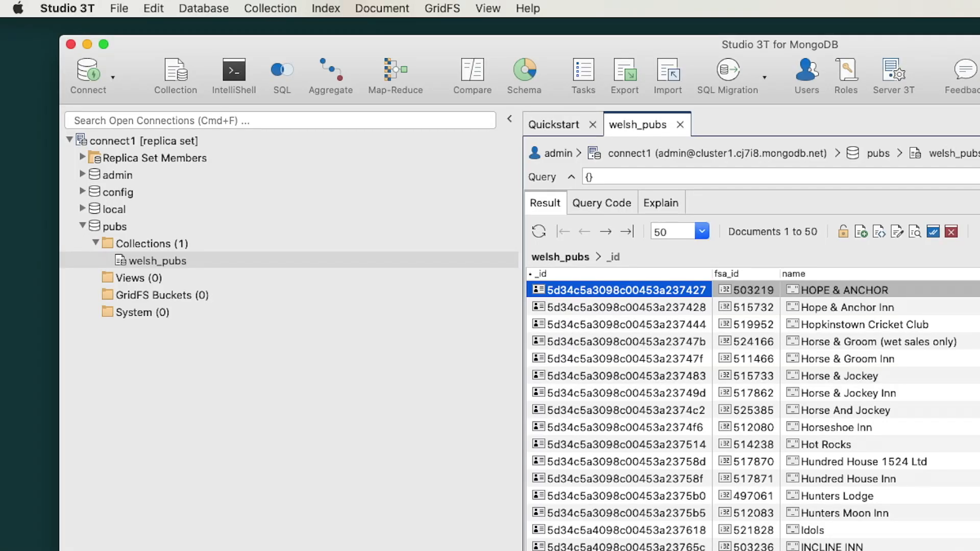
mouse_move(131, 20)
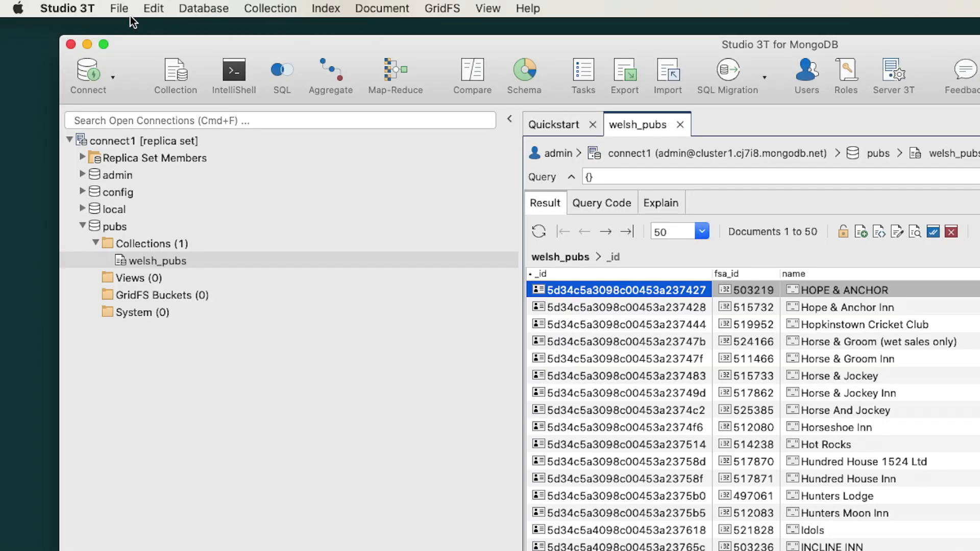
click(68, 9)
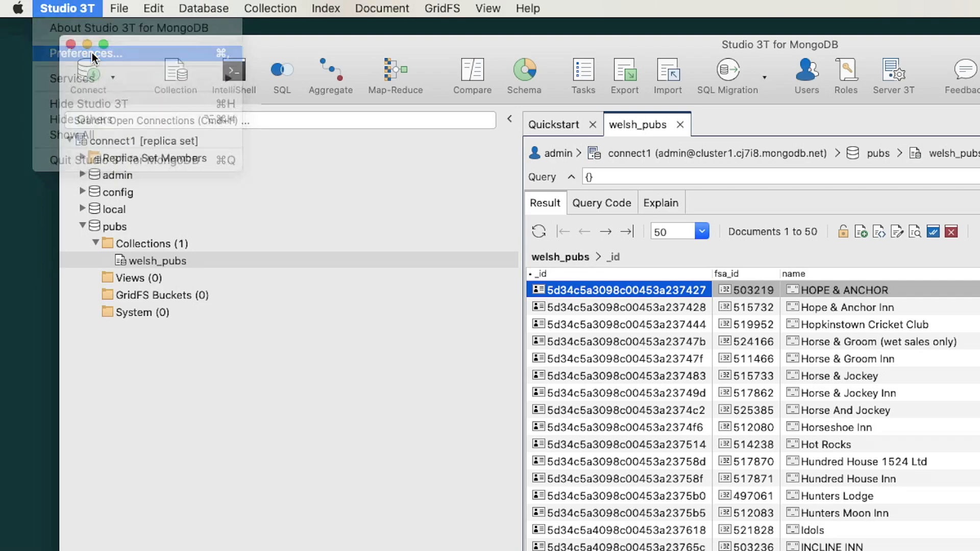
click(87, 53)
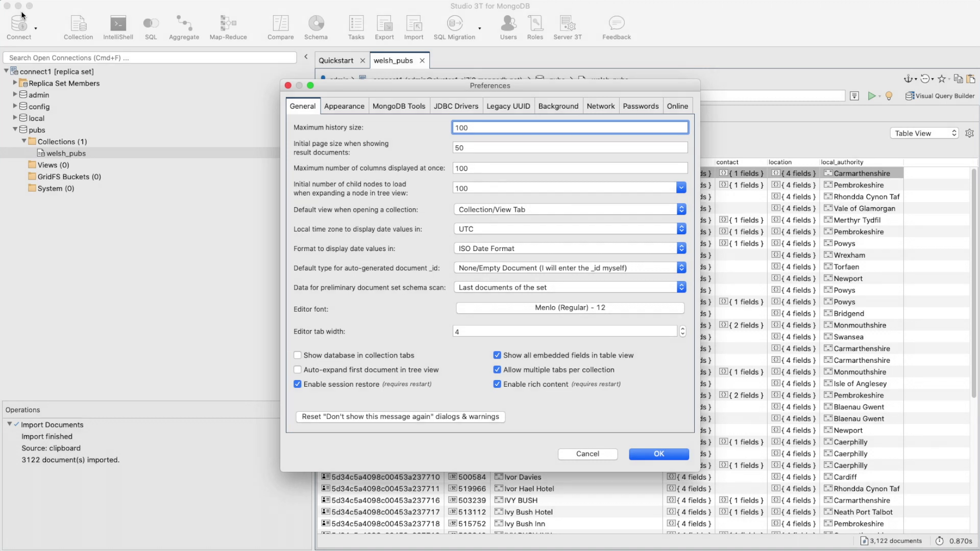
mouse_move(252, 384)
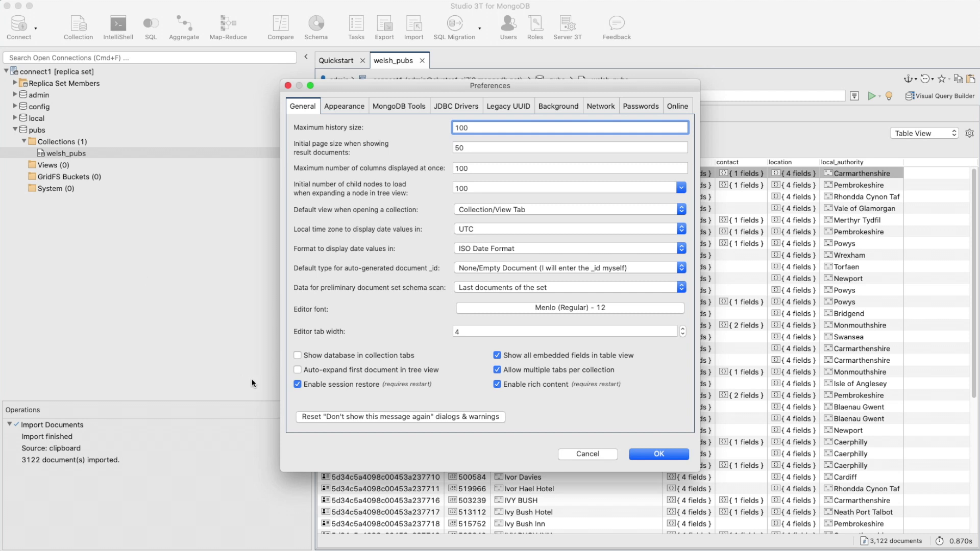
click(297, 370)
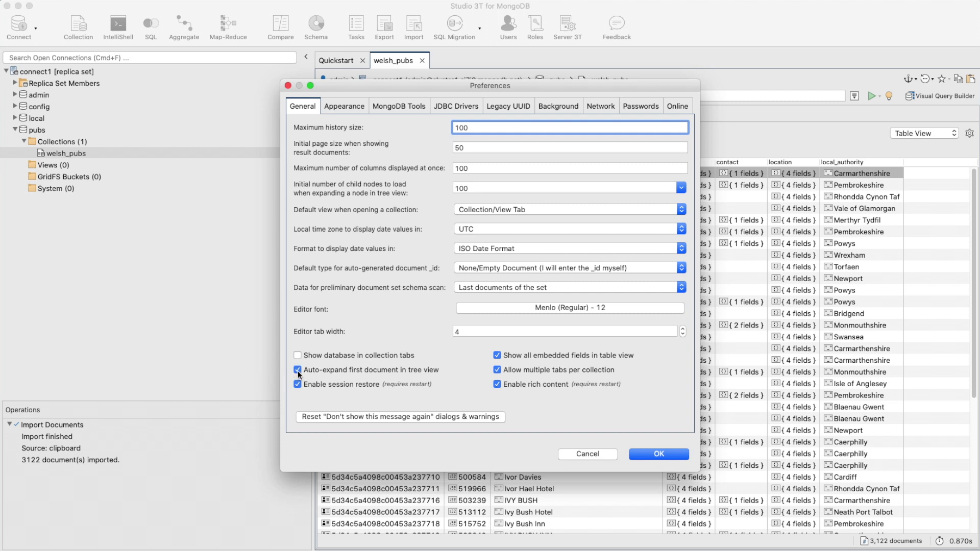
click(344, 106)
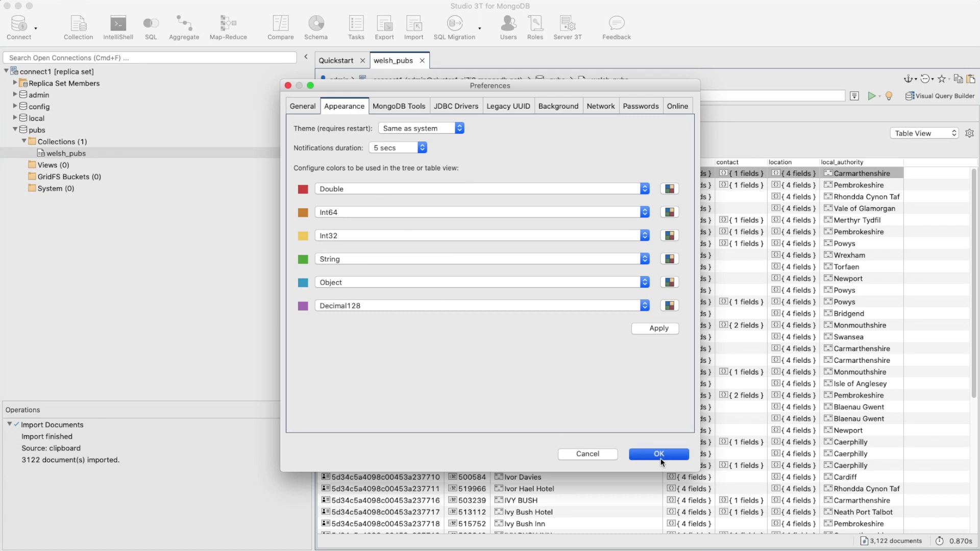
click(657, 454)
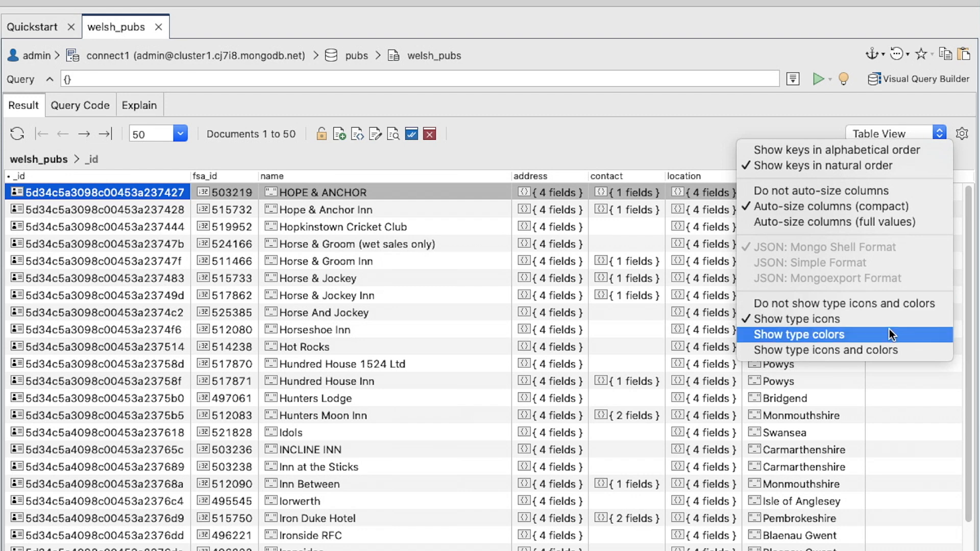
- Turn on Show type colors for the welsh_pubs table and return to the top level
click(797, 334)
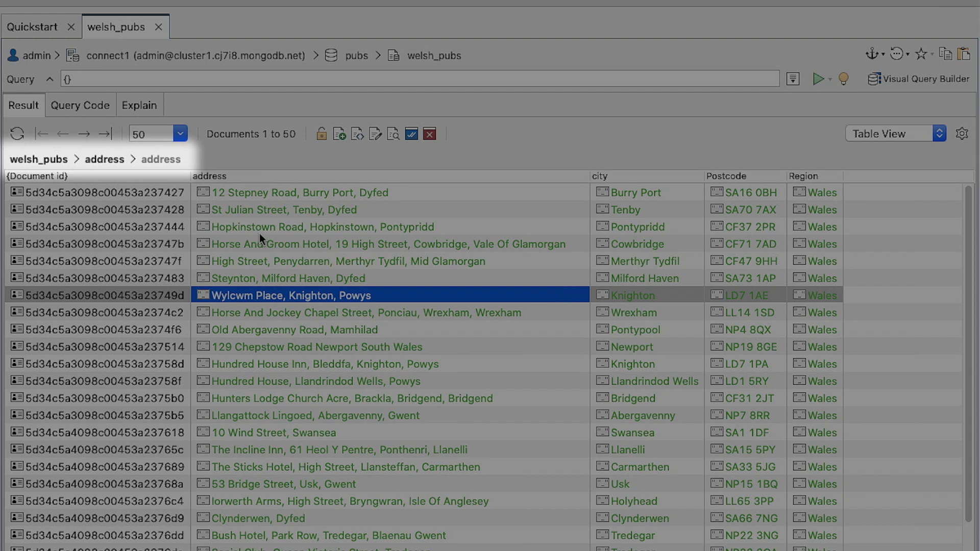
click(38, 159)
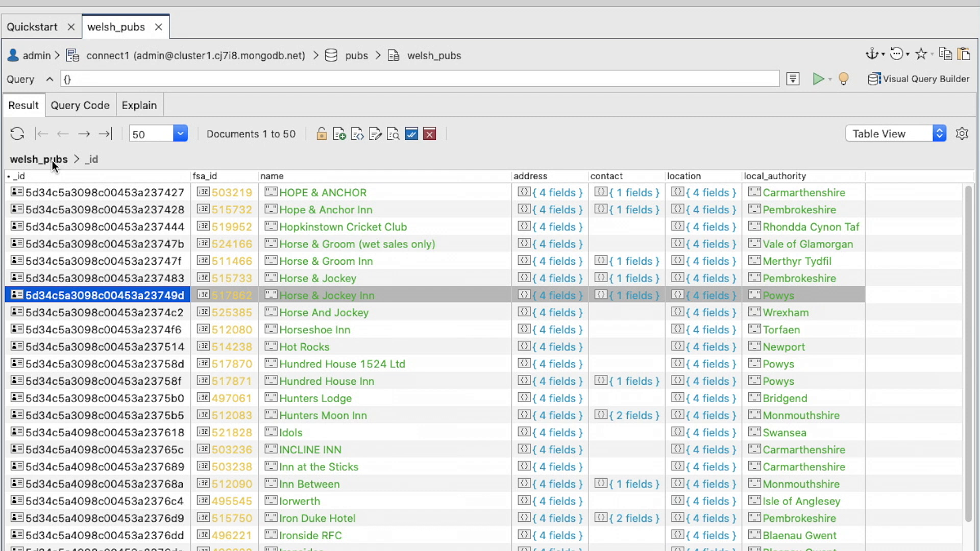
- Show welsh_pubs in Tree View, expanding document 1 and its address and location fields
click(895, 133)
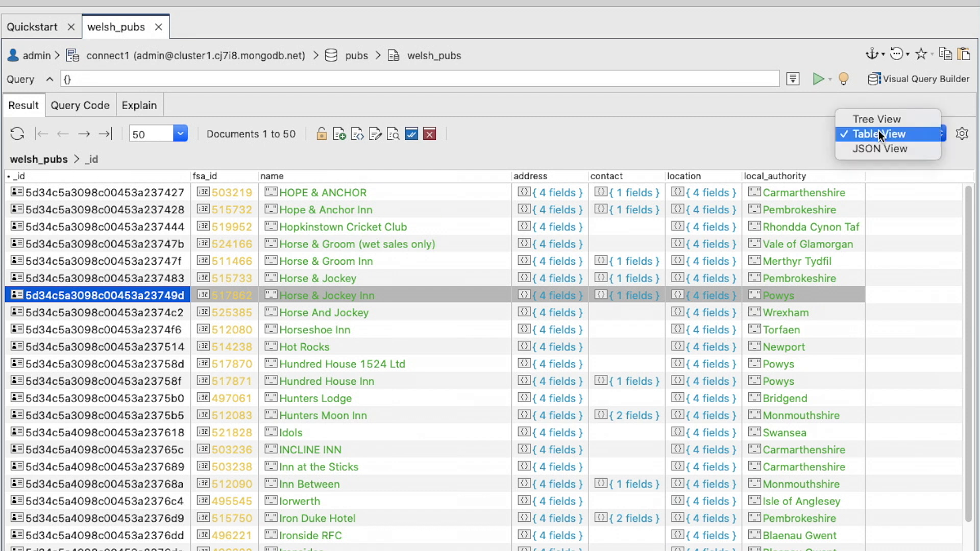
click(878, 119)
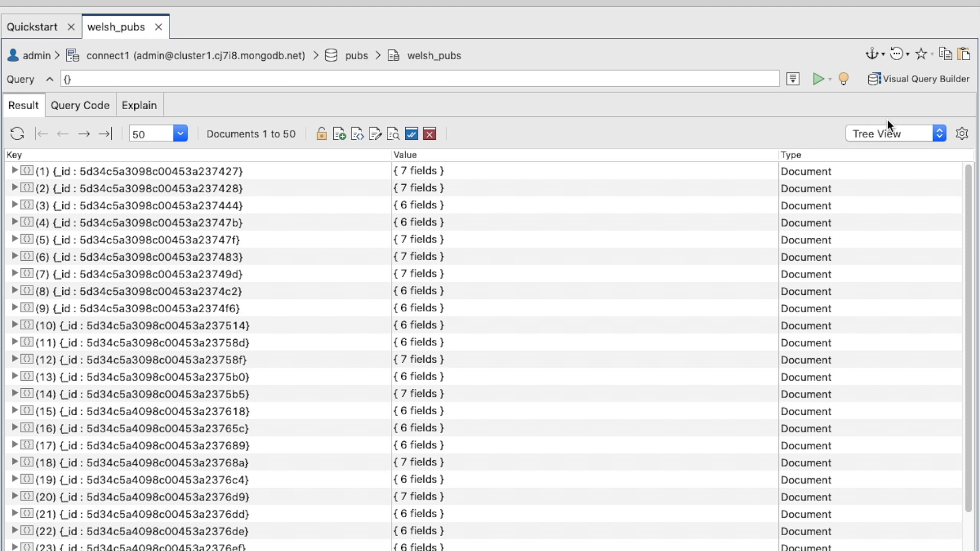
mouse_move(368, 162)
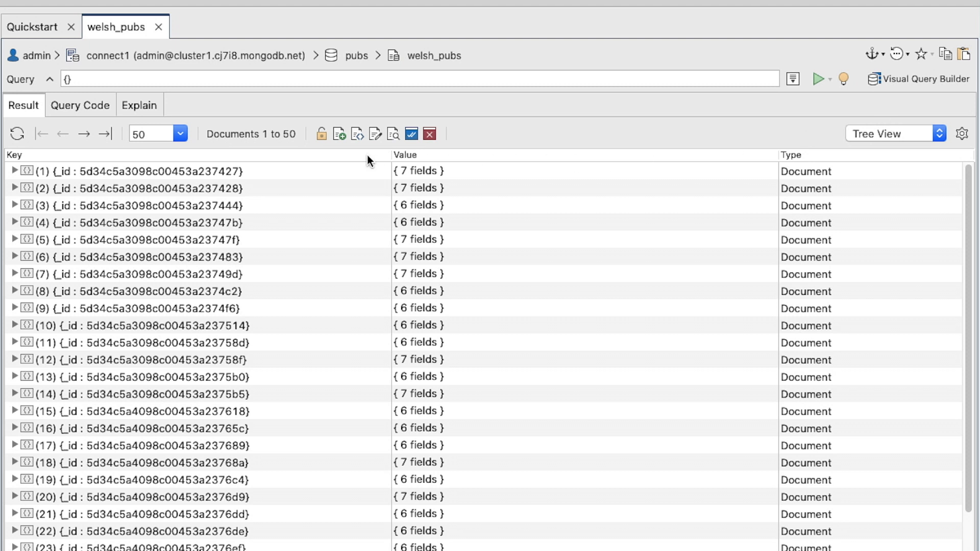
mouse_move(485, 161)
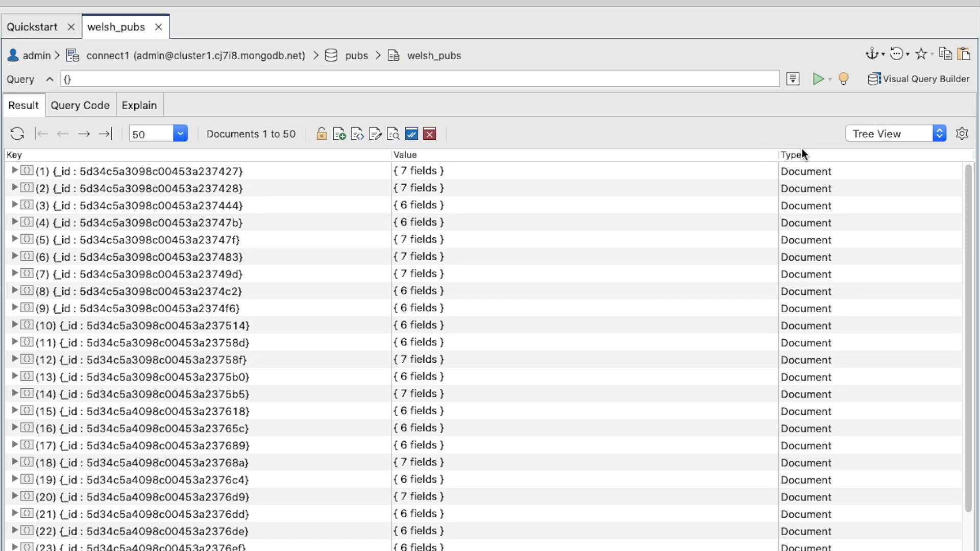
click(14, 170)
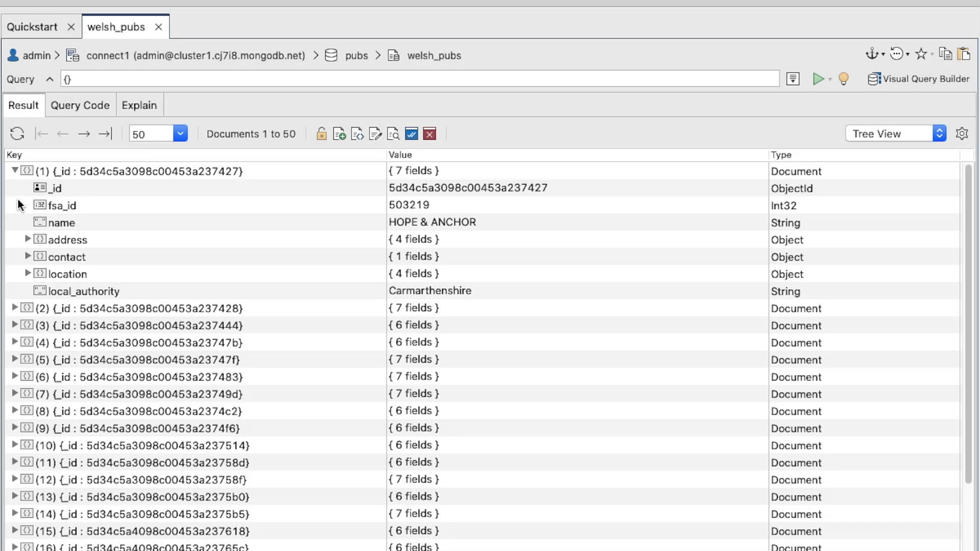
click(28, 240)
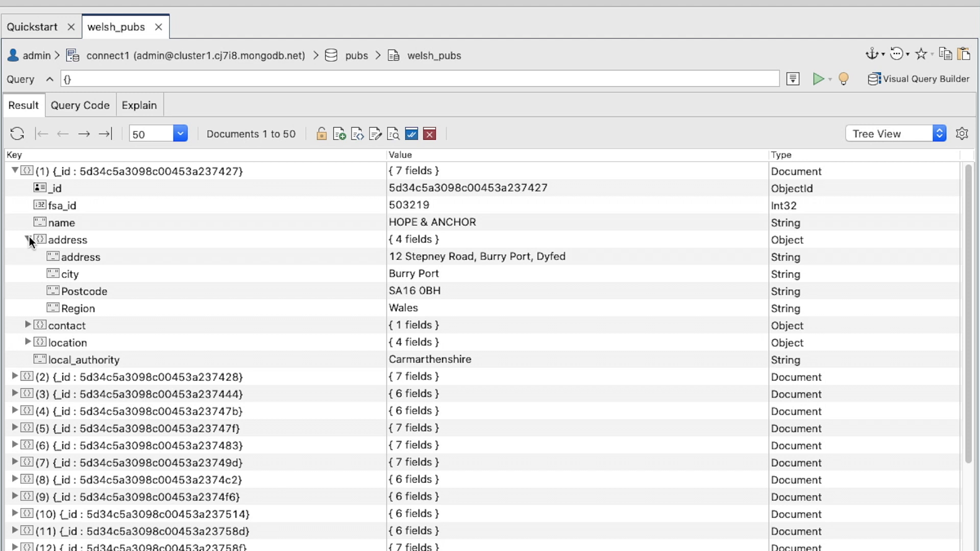
click(27, 342)
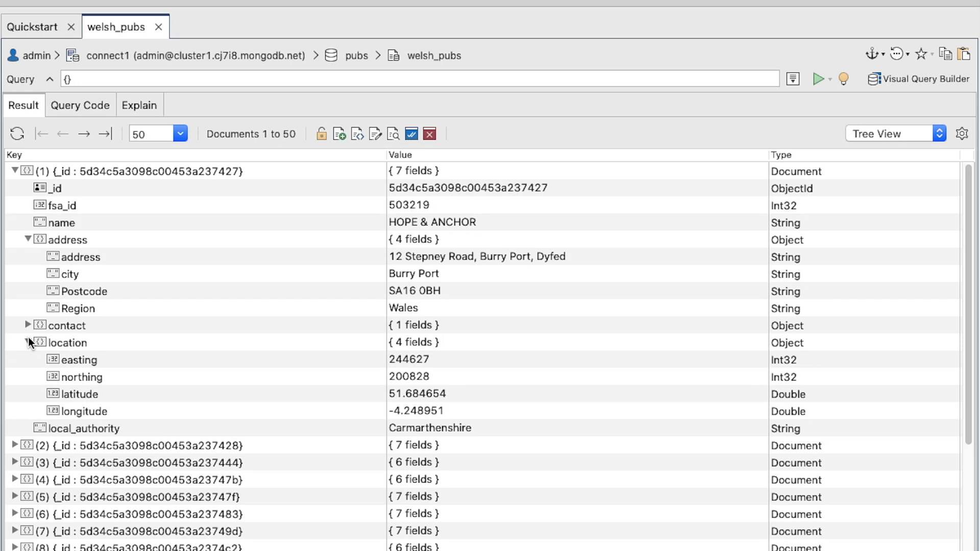
mouse_move(557, 236)
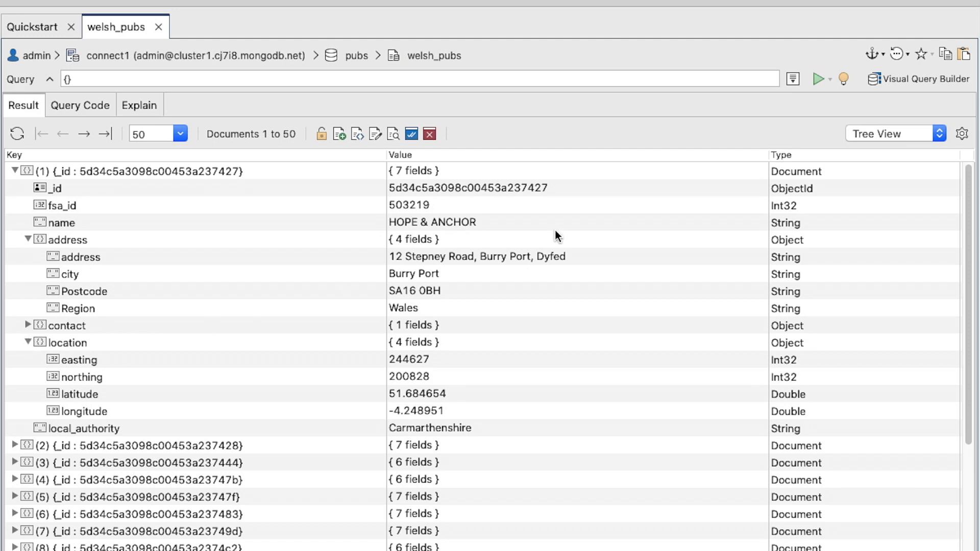
click(891, 133)
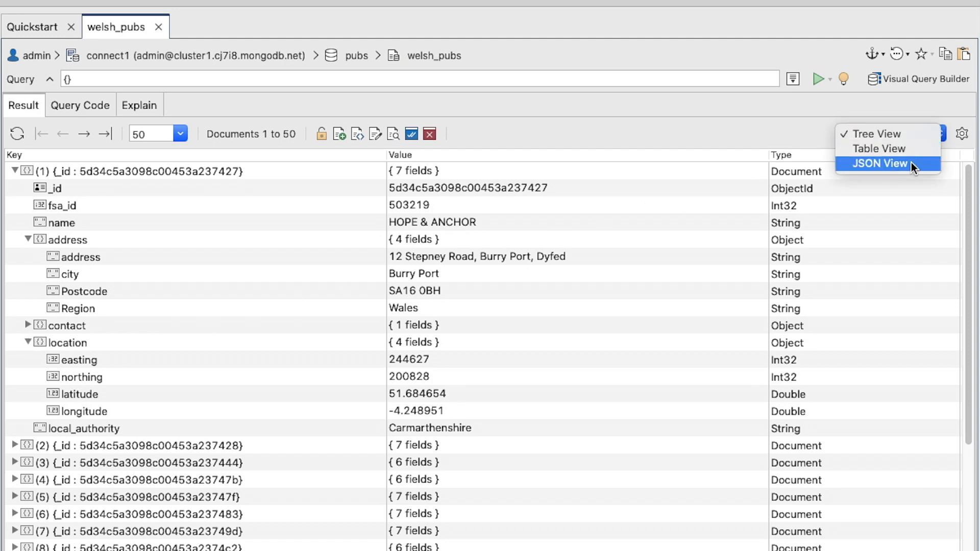
- Display welsh_pubs as JSON View, then switch back to Table View
click(880, 163)
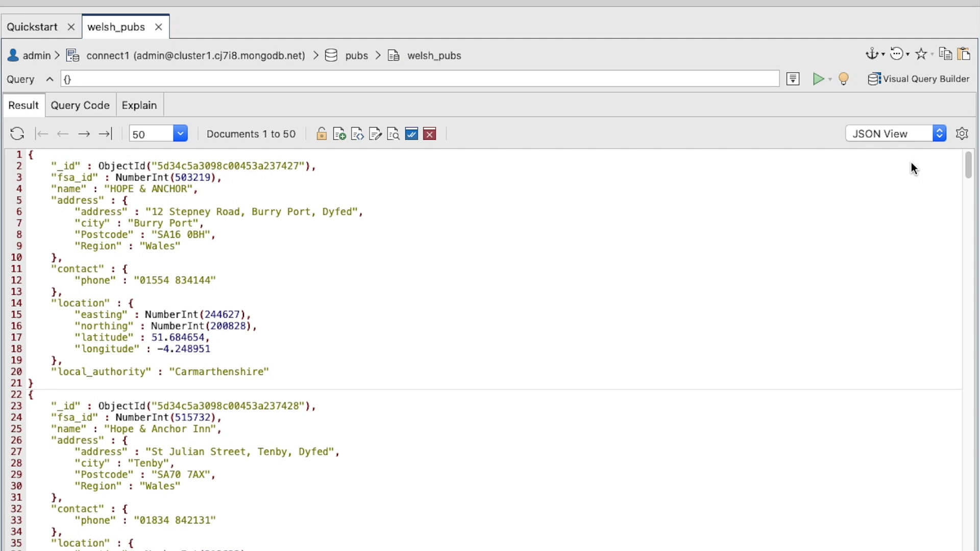
click(891, 133)
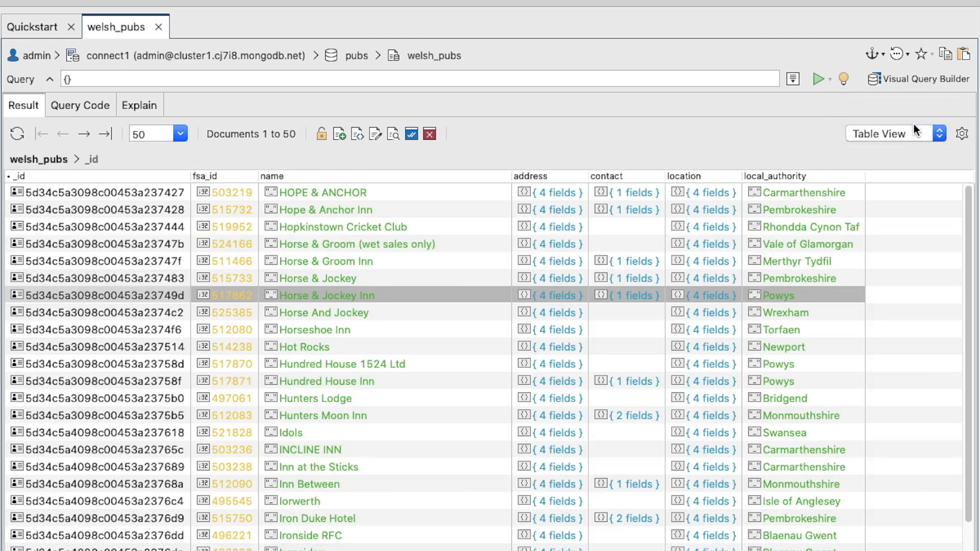